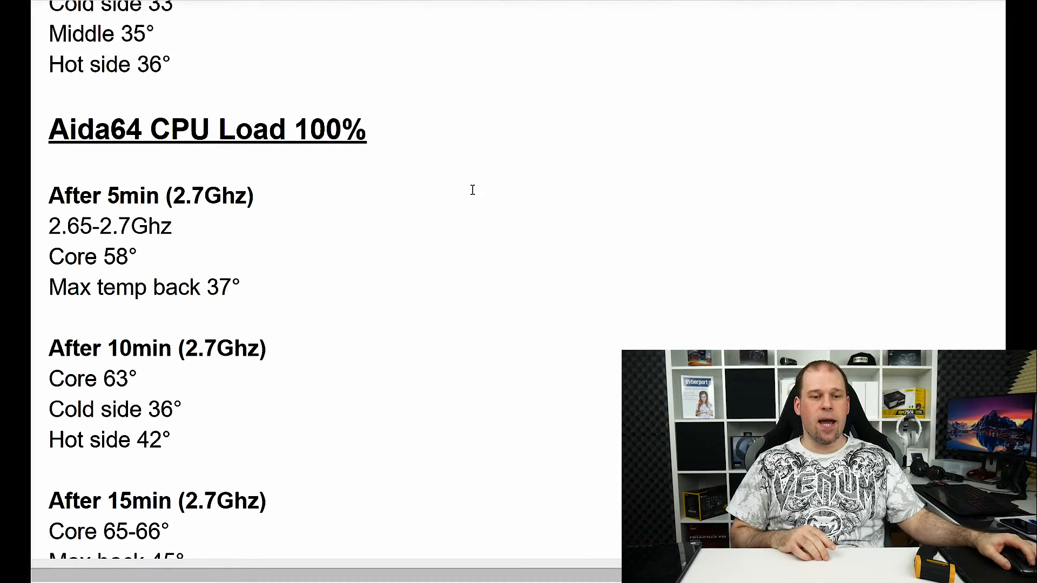
pyautogui.scroll(-3)
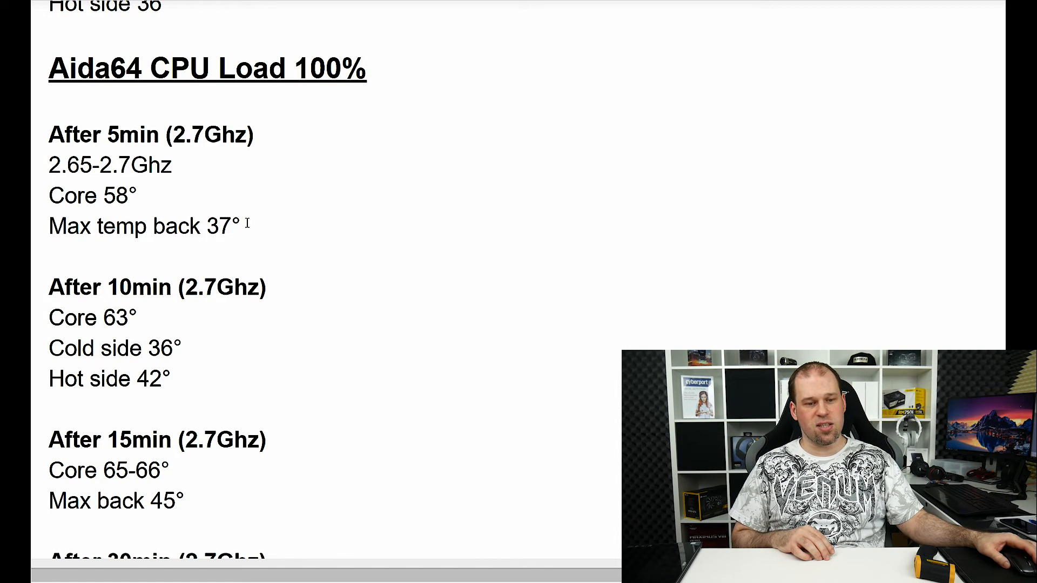
pyautogui.scroll(-3)
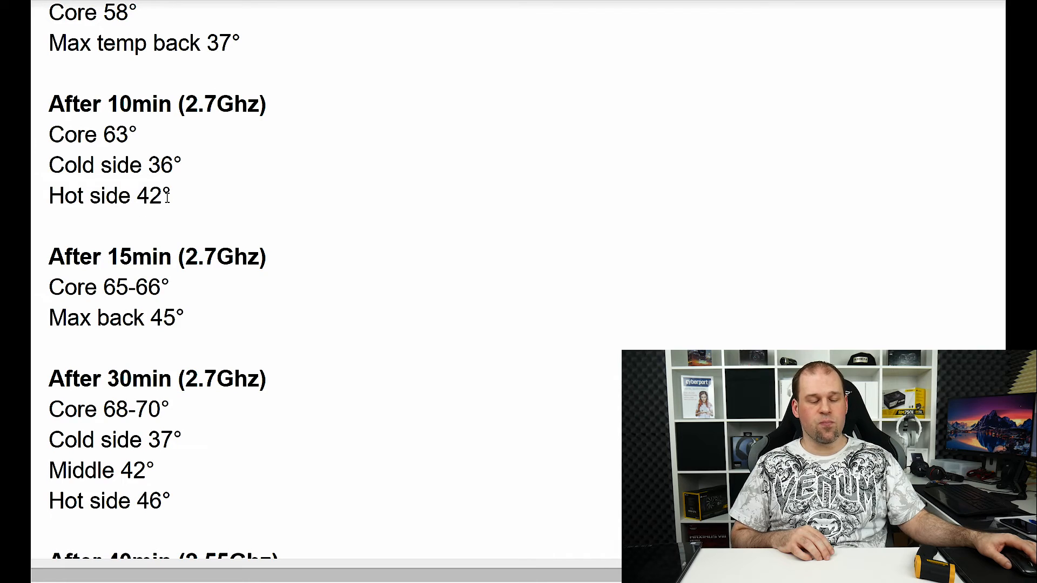
pyautogui.scroll(-3)
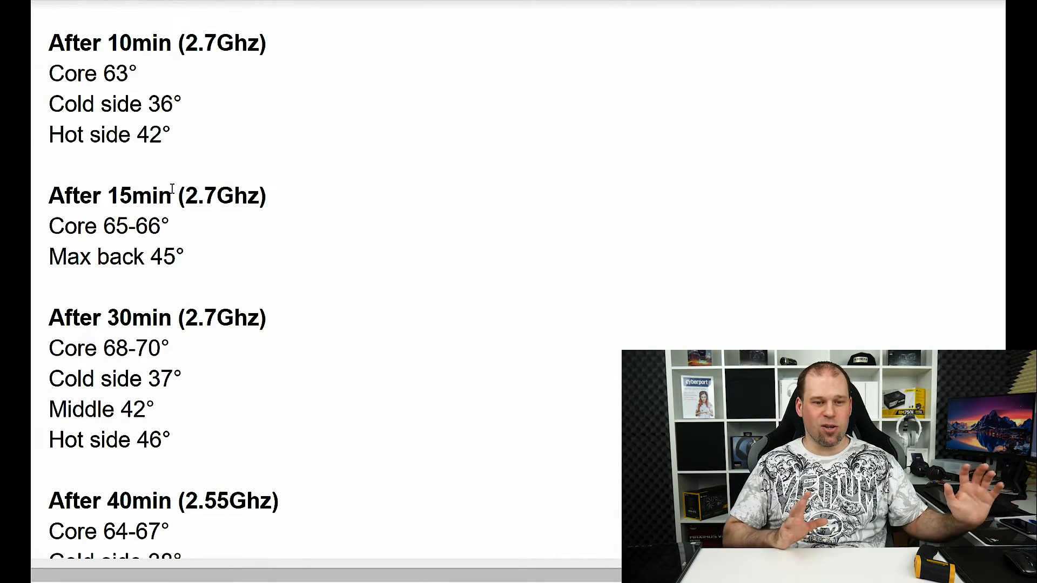
pyautogui.moveTo(211, 234)
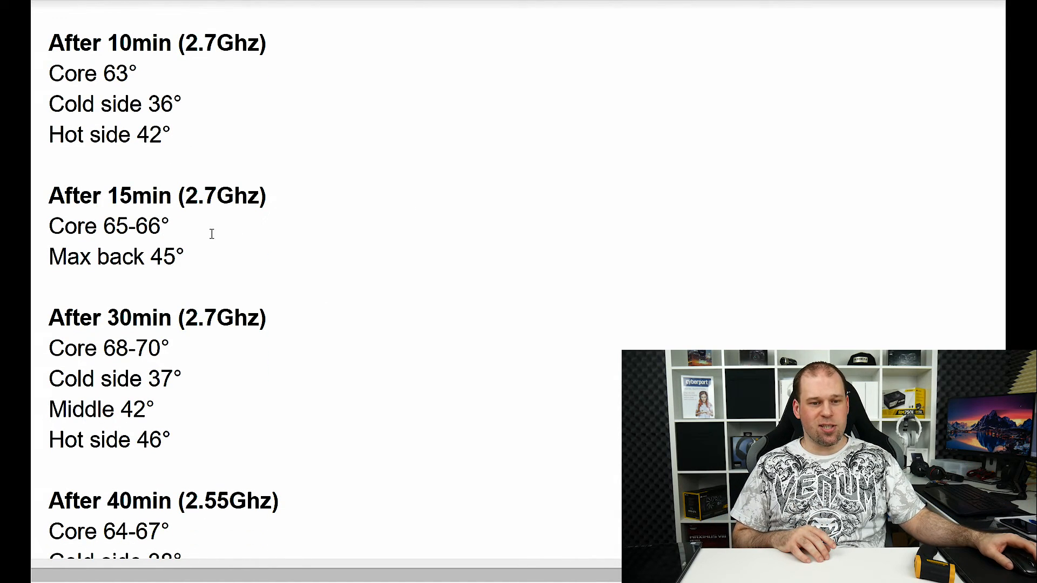
pyautogui.scroll(-3)
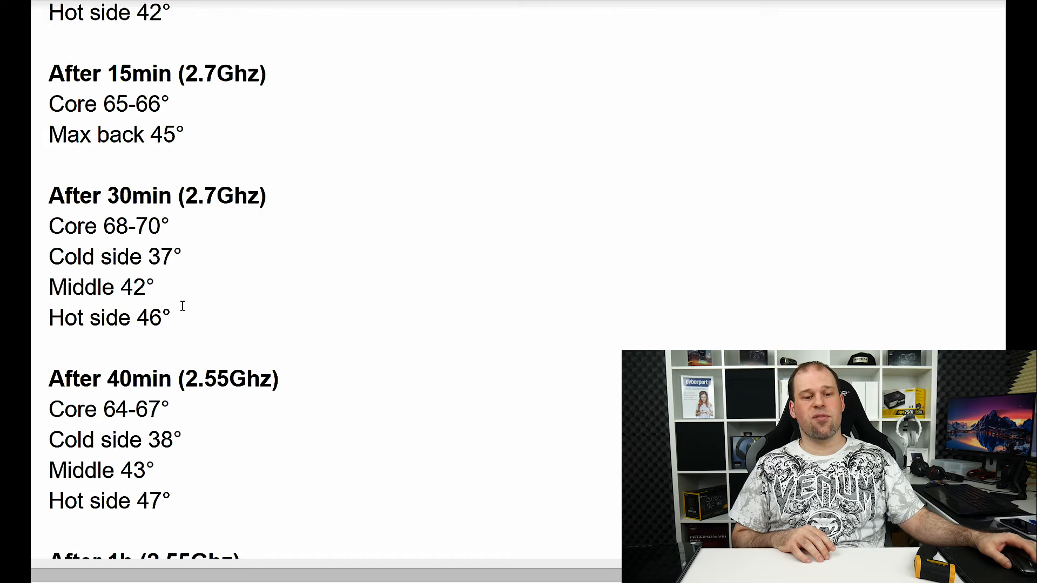
pyautogui.scroll(-3)
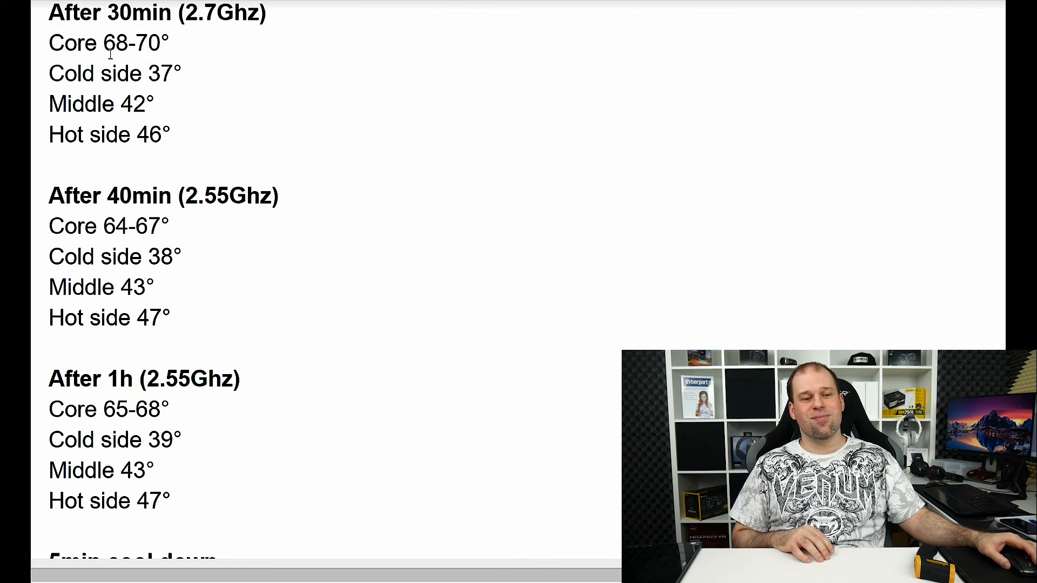
pyautogui.moveTo(185, 172)
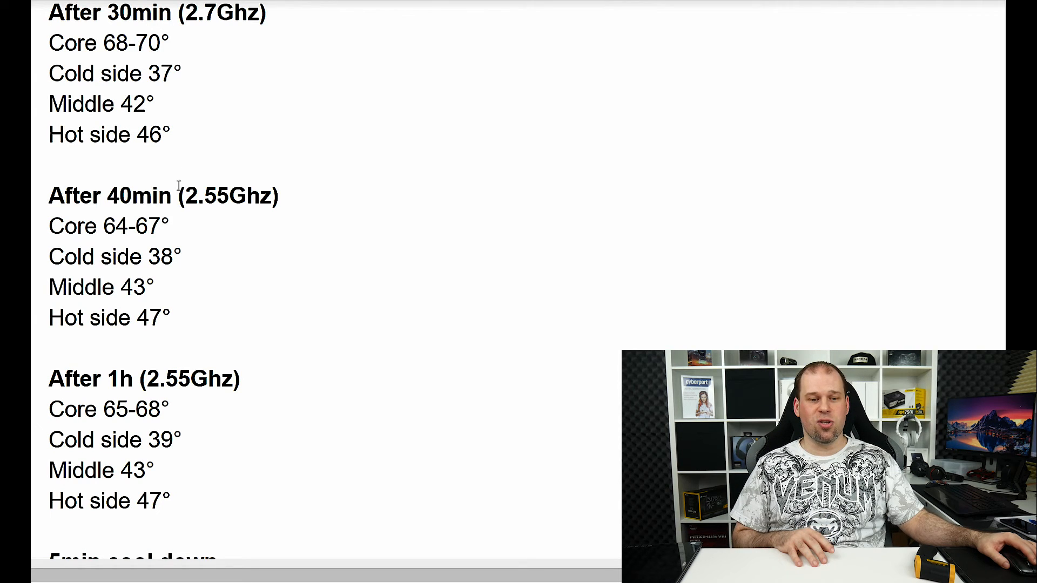
pyautogui.scroll(-3)
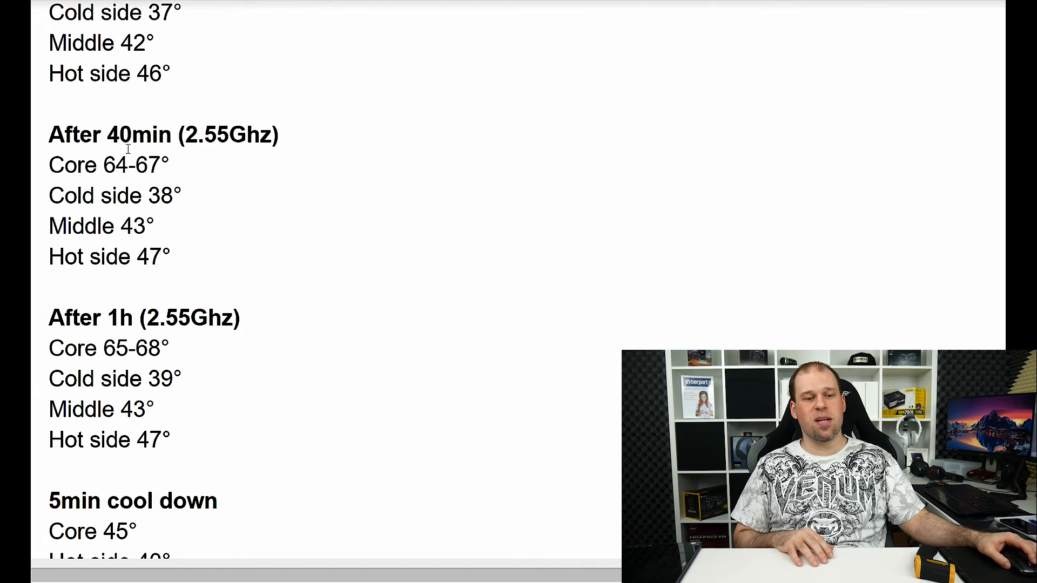
pyautogui.scroll(-3)
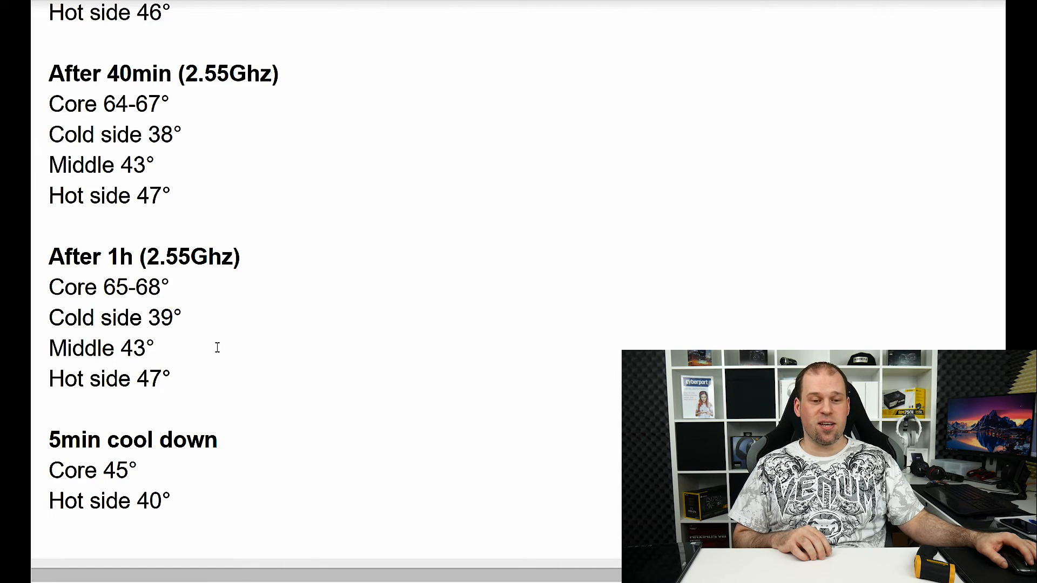
pyautogui.scroll(-3)
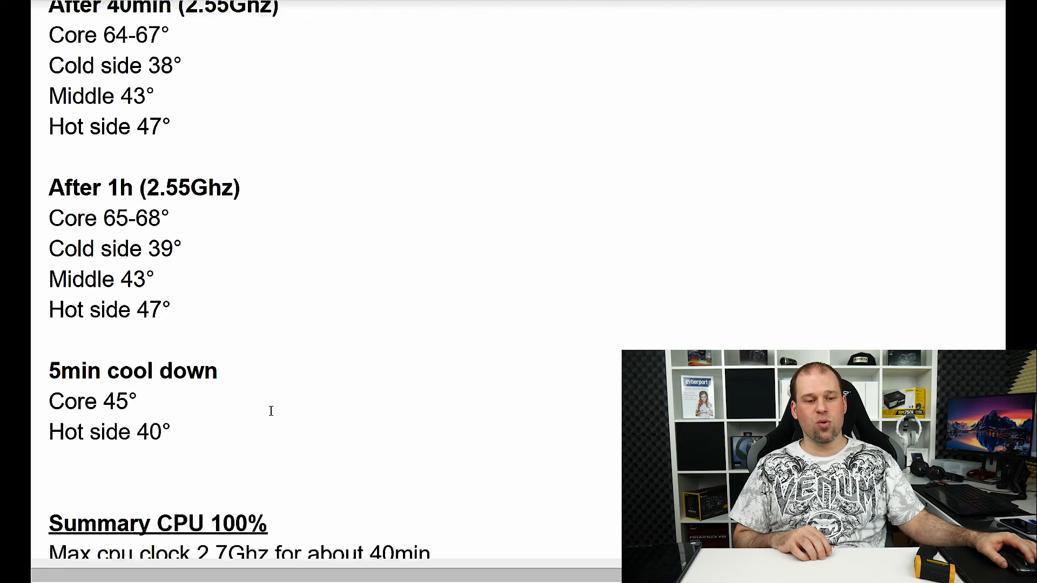
pyautogui.scroll(-3)
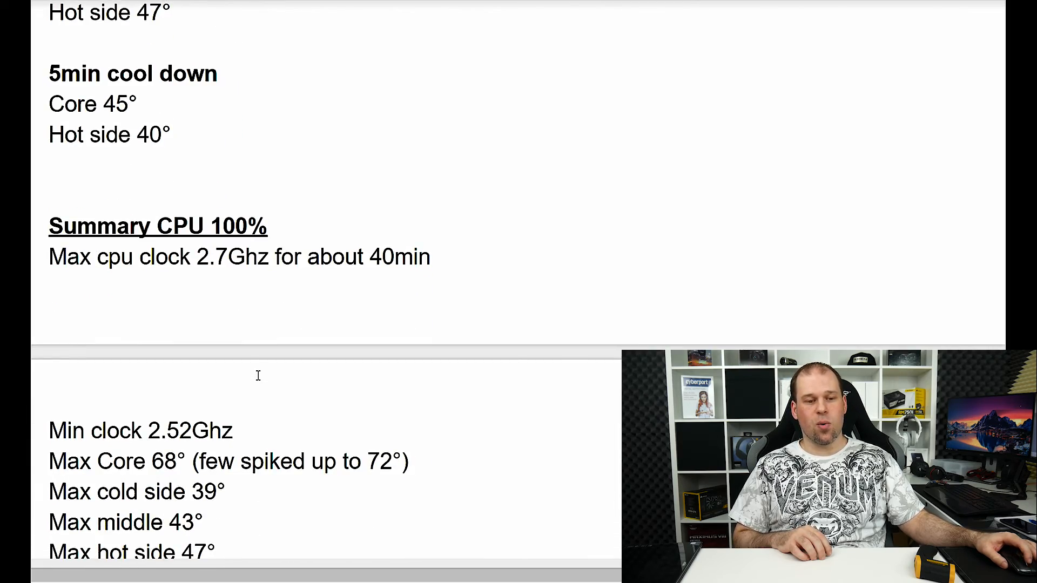
pyautogui.scroll(-3)
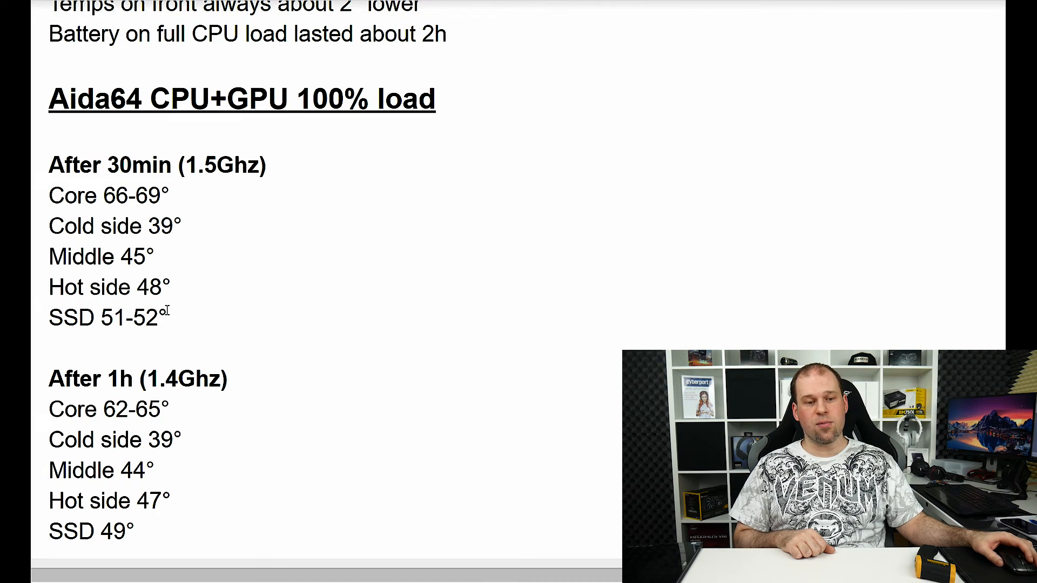
pyautogui.moveTo(180, 463)
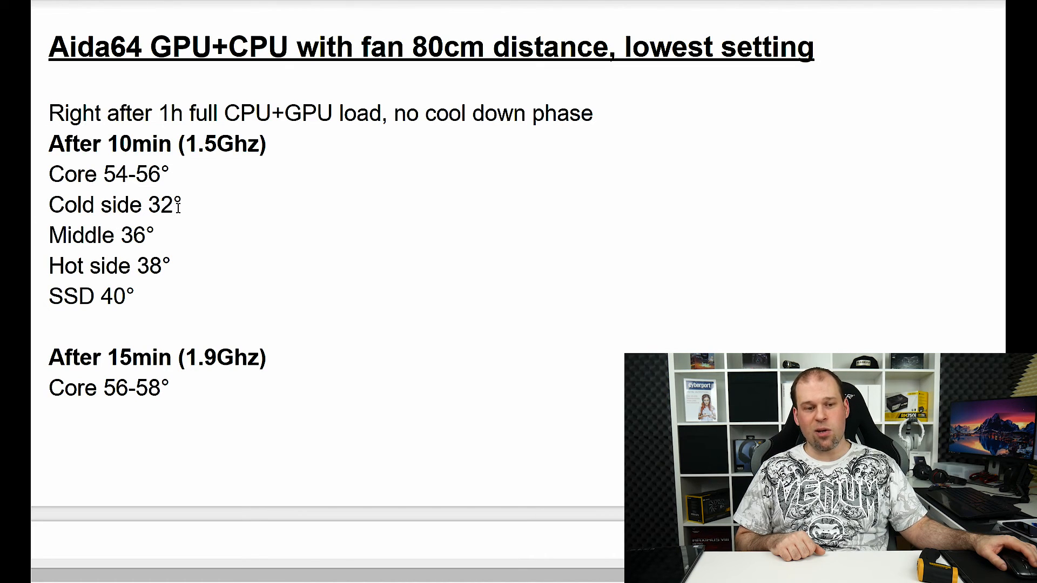
pyautogui.moveTo(170, 230)
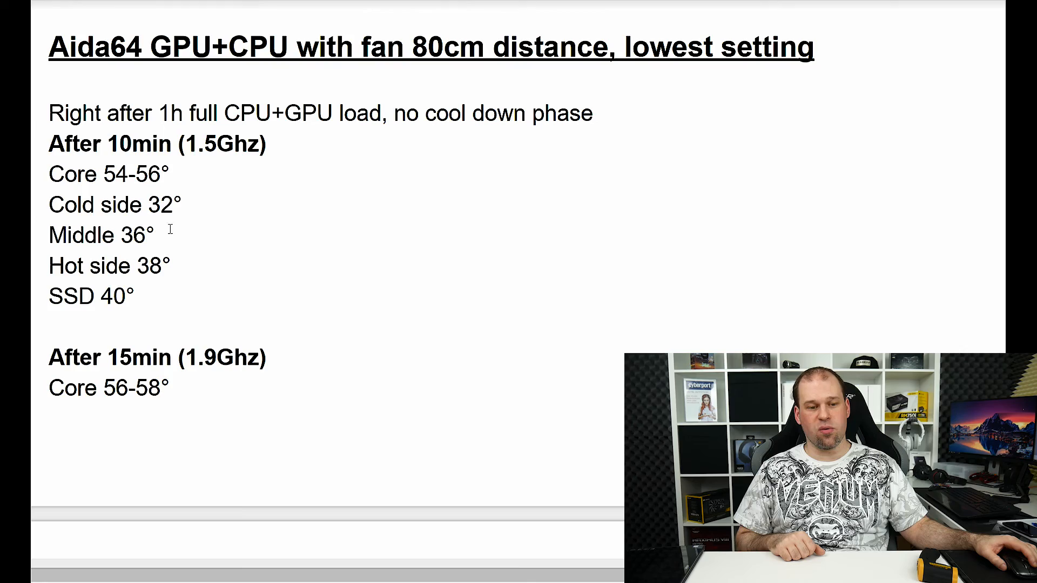